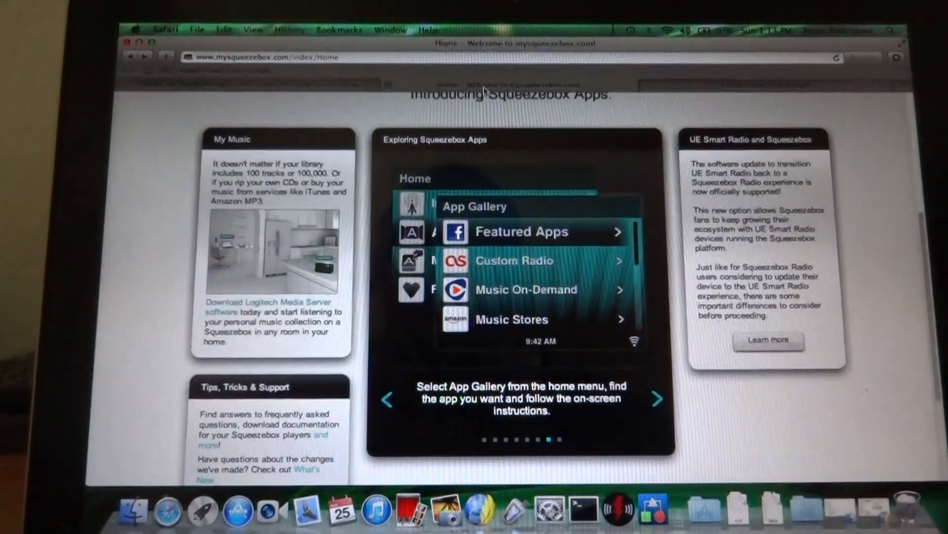
- Go to the Logitech Media Server download page from the mysqueezebox.com home page
click(658, 398)
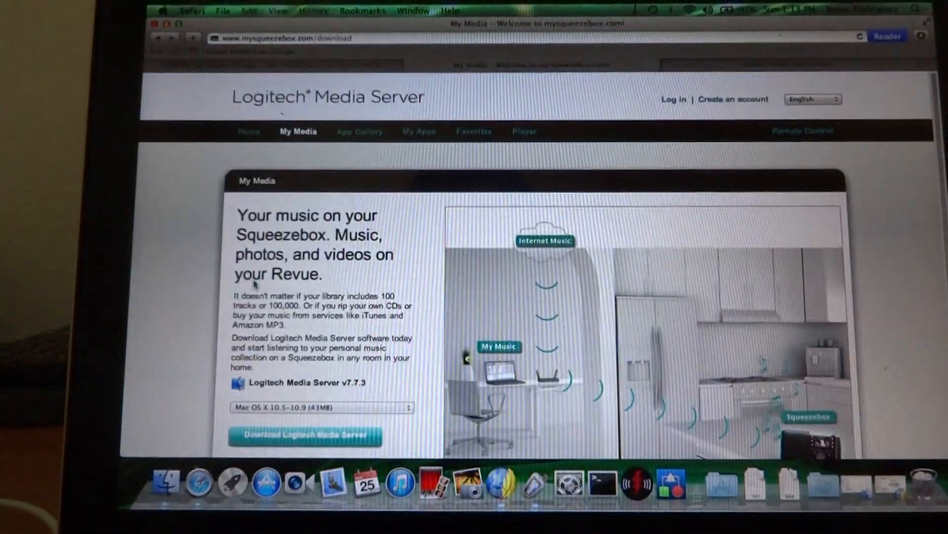
scroll(down, 3)
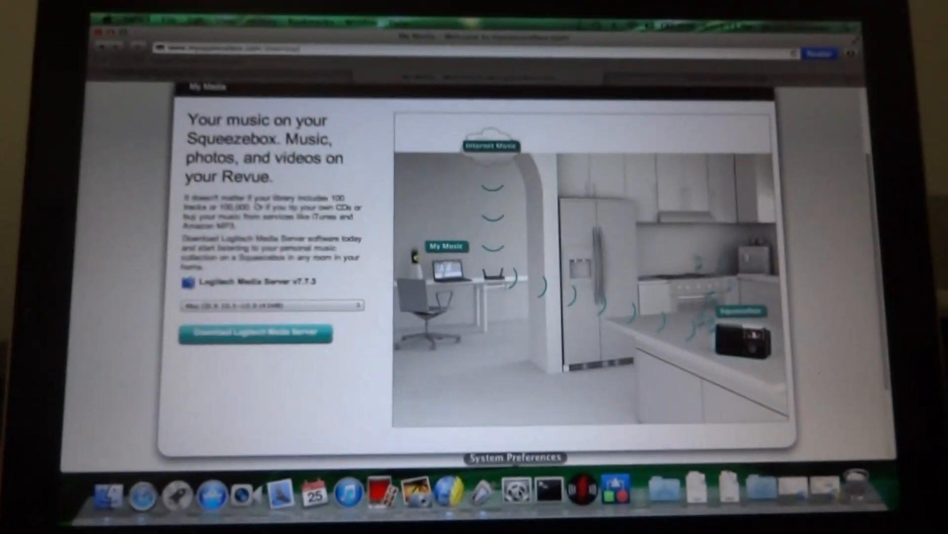
- Reach the Logitech Media Server pane under Other in System Preferences, showing the server running
click(516, 496)
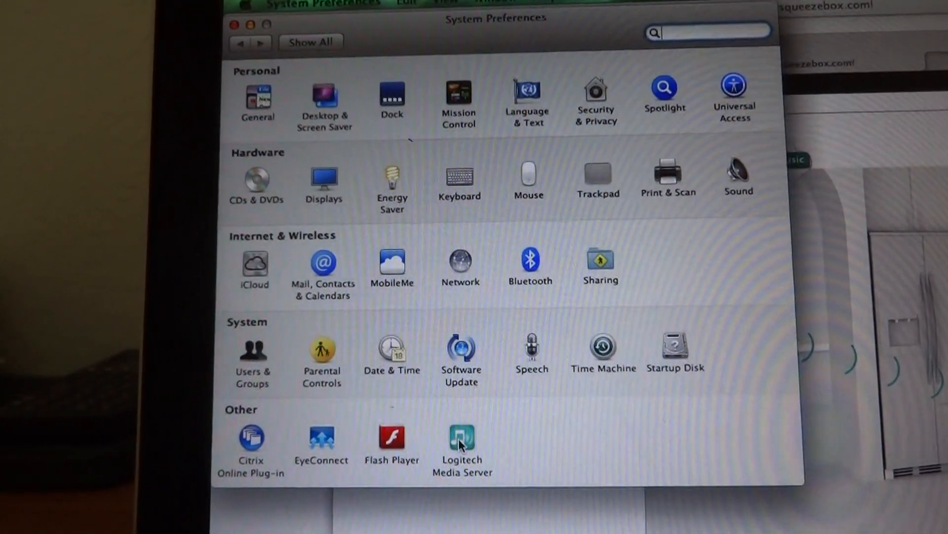
click(461, 439)
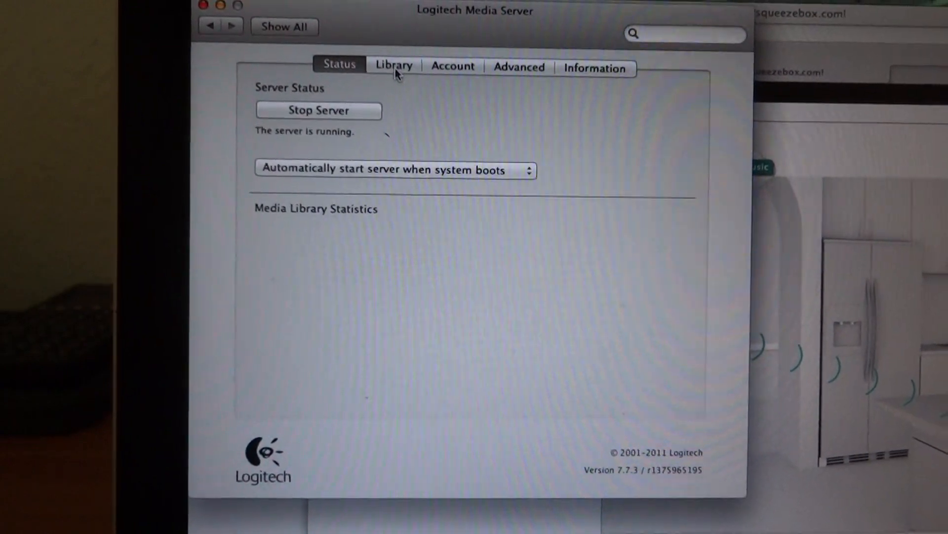
- Review the Library settings, then show the Advanced settings with scan, log and cleanup options
click(393, 65)
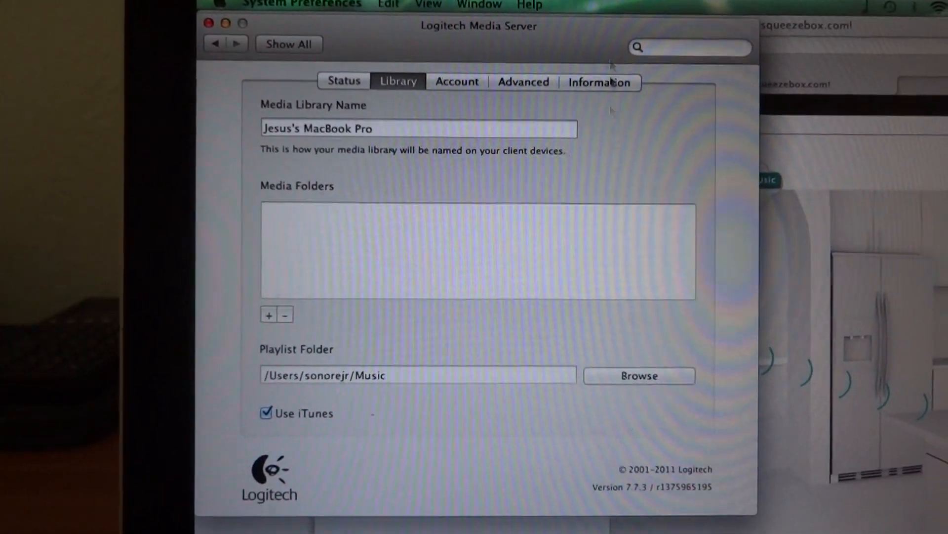
click(523, 82)
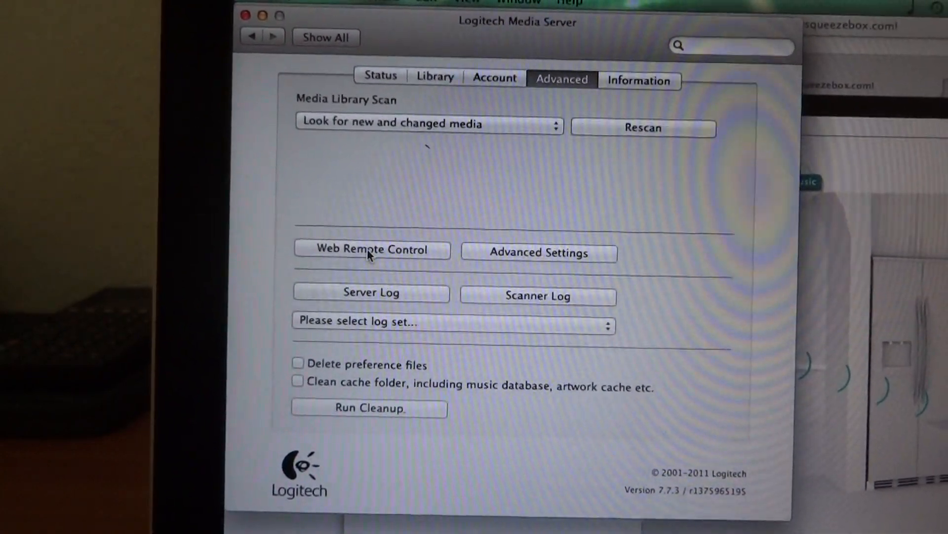
- Launch the Web Remote Control, showing the library home with 279 albums and 1918 songs
click(371, 249)
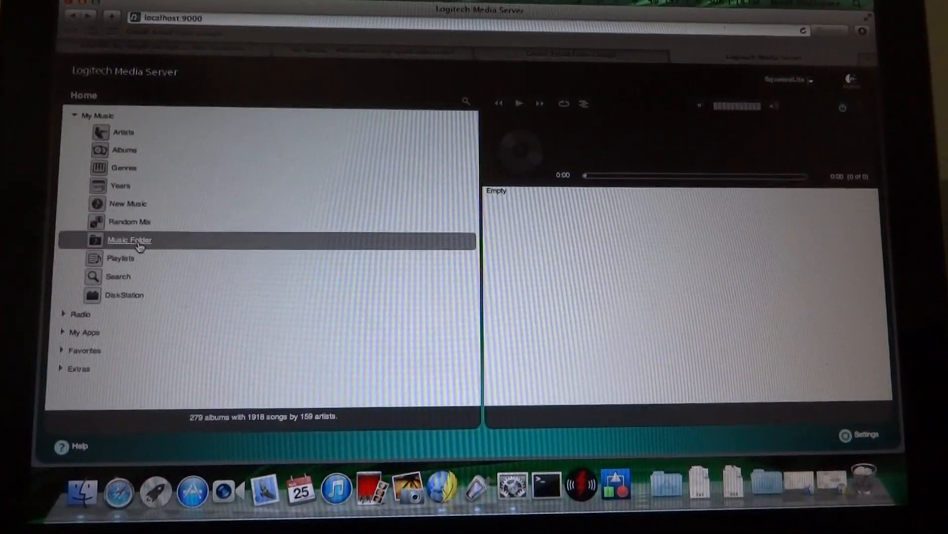
- Play 4 Nouveau.flac from Music Folder > Test Samples > flac, then clear the playlist
click(131, 239)
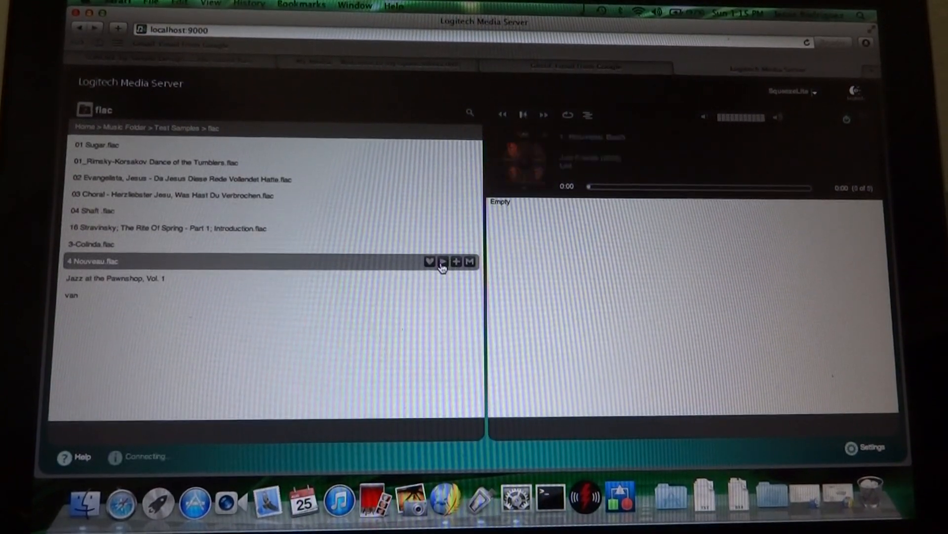
click(442, 261)
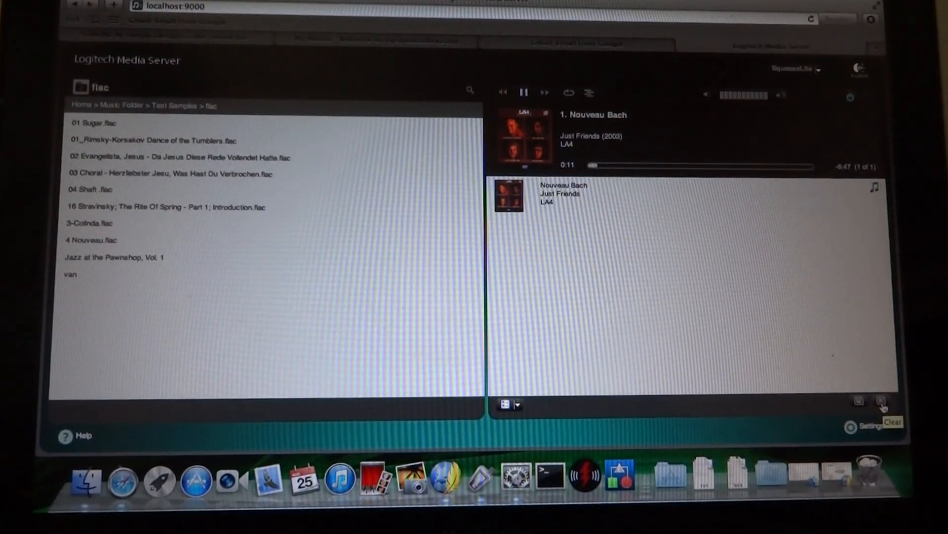
click(881, 400)
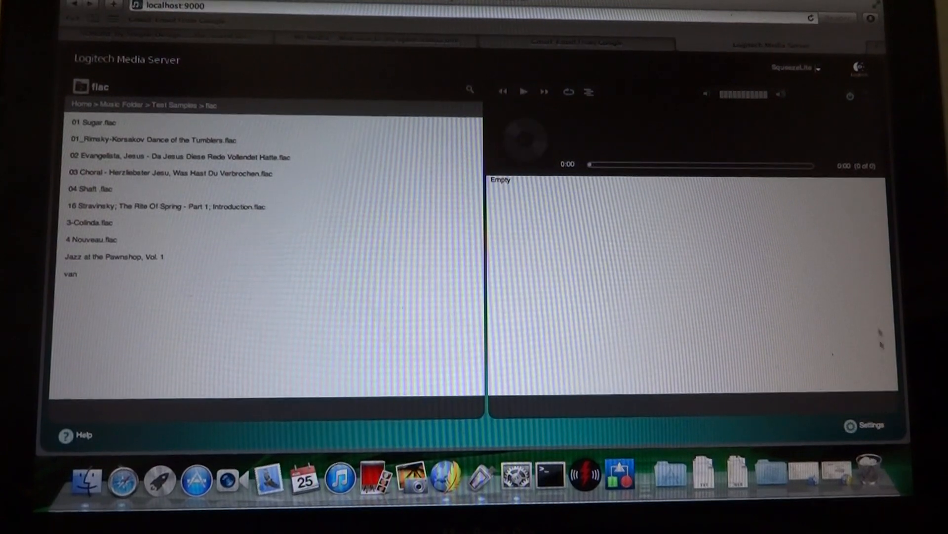